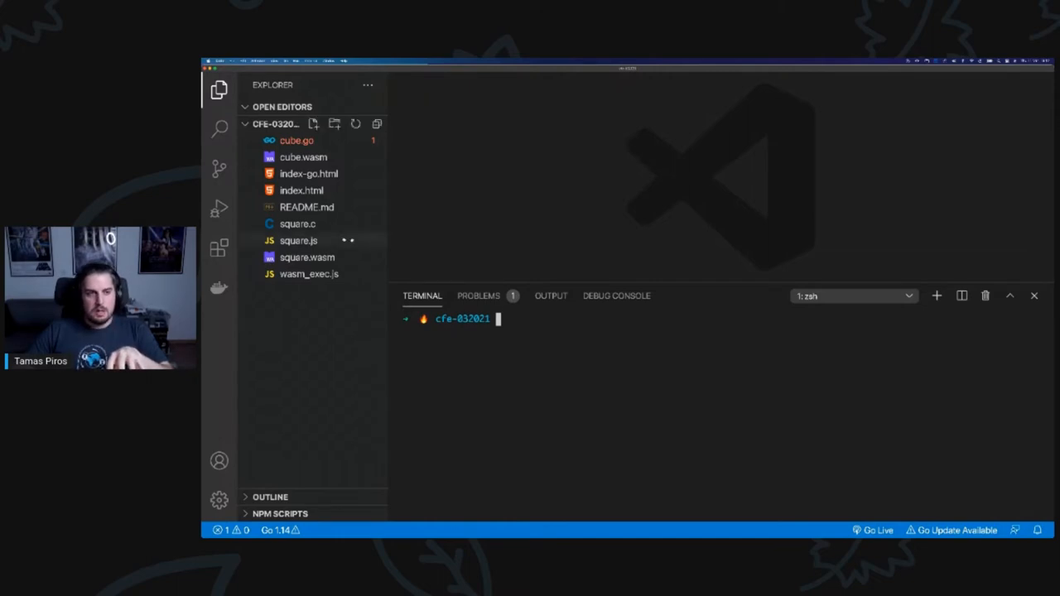
Open square.c from the Explorer to view the int_square function and emcc build comment.
left_click(297, 224)
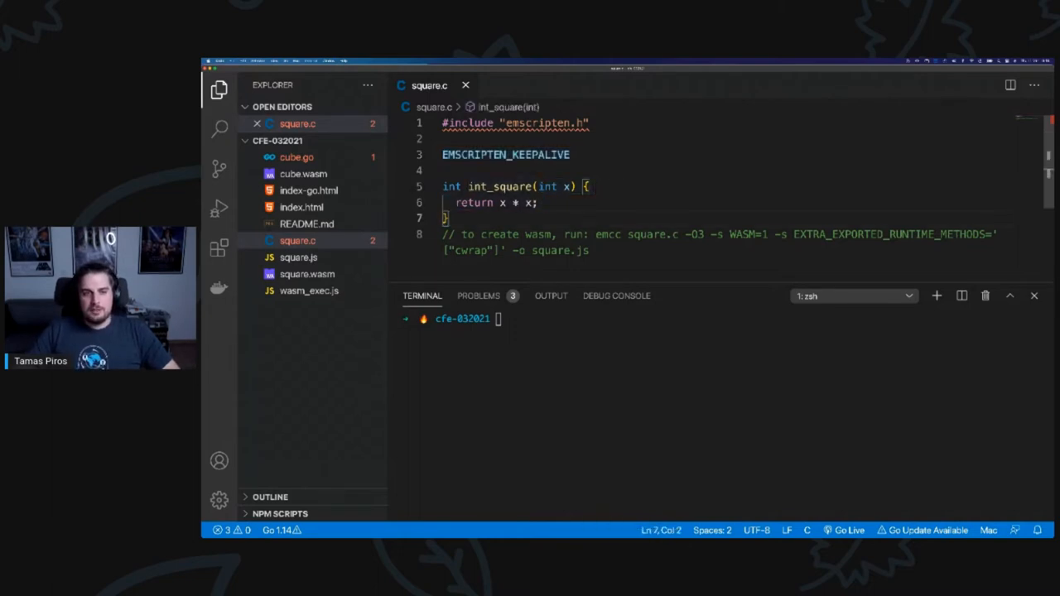
Highlight the emcc compiler name, a build flag, and the -o square.js output option.
double_click(567, 186)
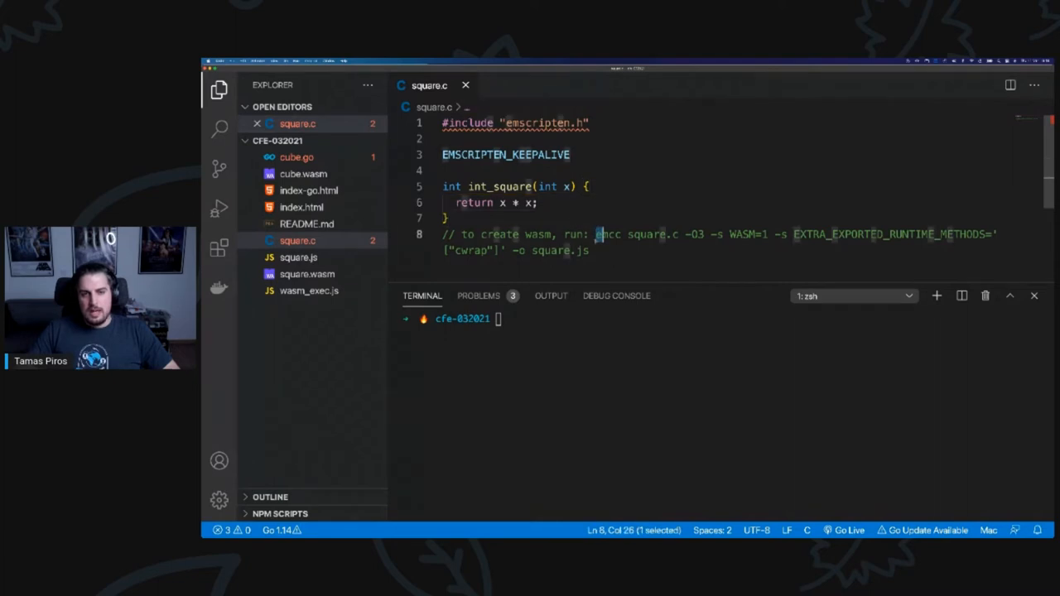
left_click_drag(598, 234, 589, 250)
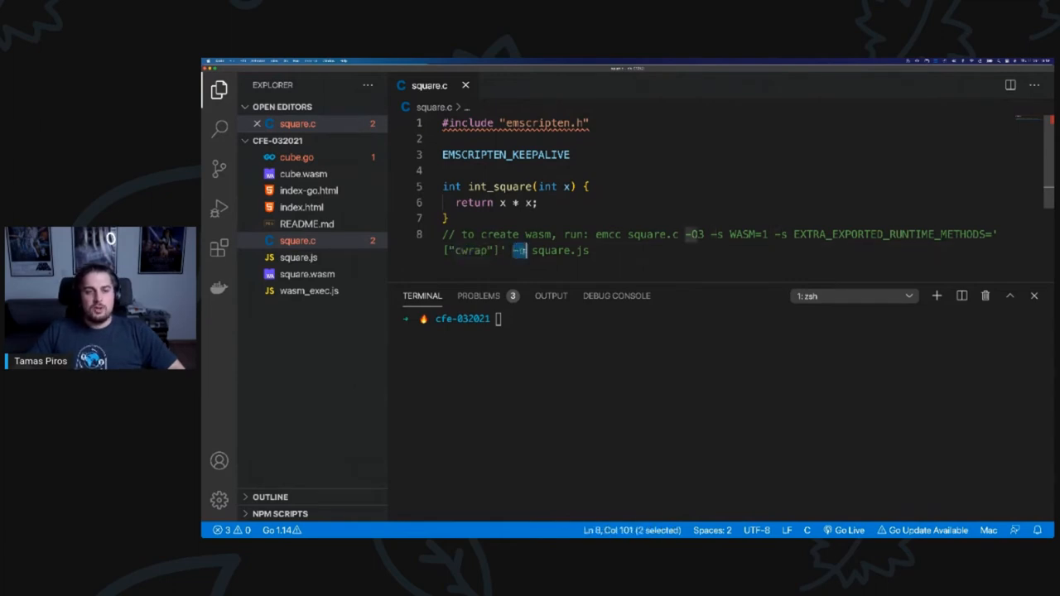
left_click_drag(519, 250, 590, 250)
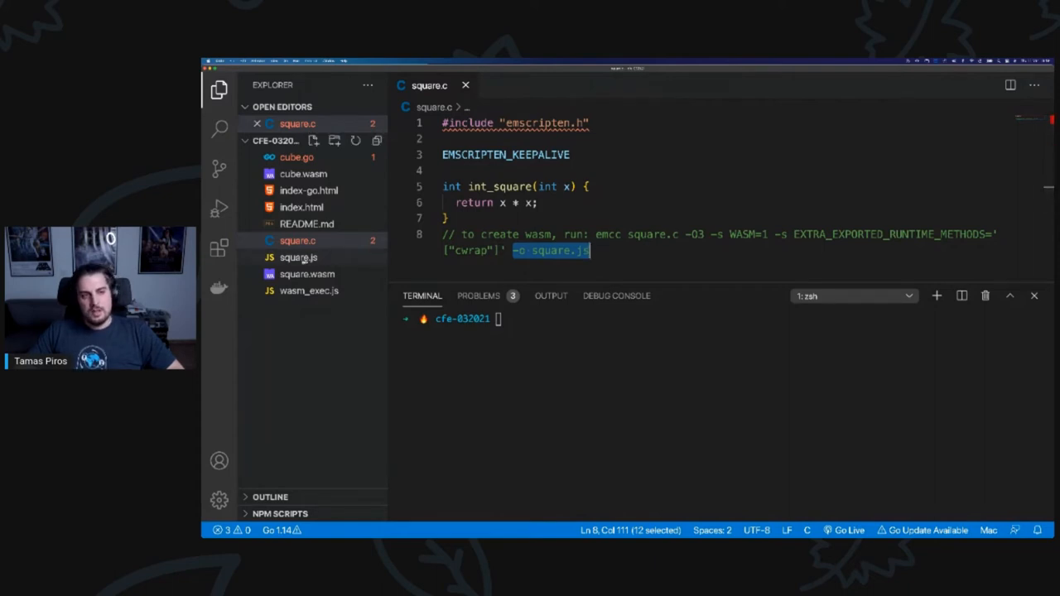
mouse_move(332, 278)
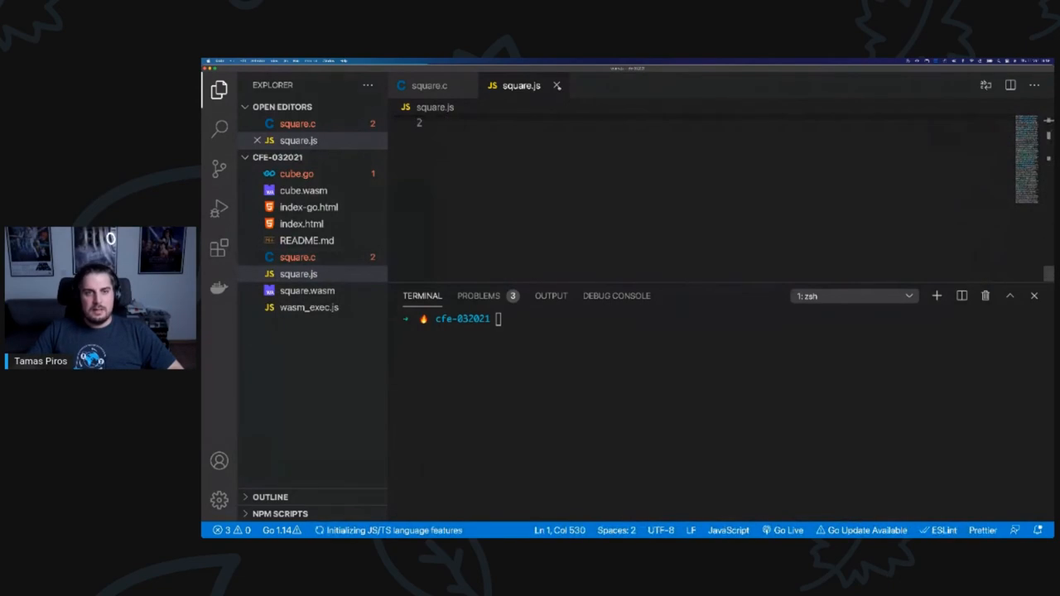
Close the generated square.js tab and open index.html.
left_click(432, 85)
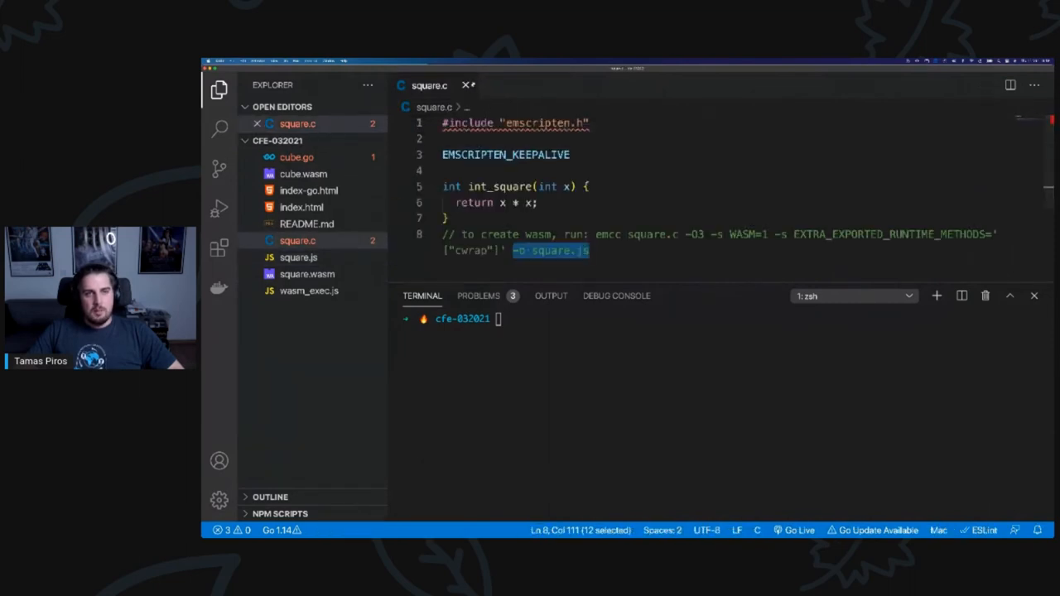
left_click(466, 86)
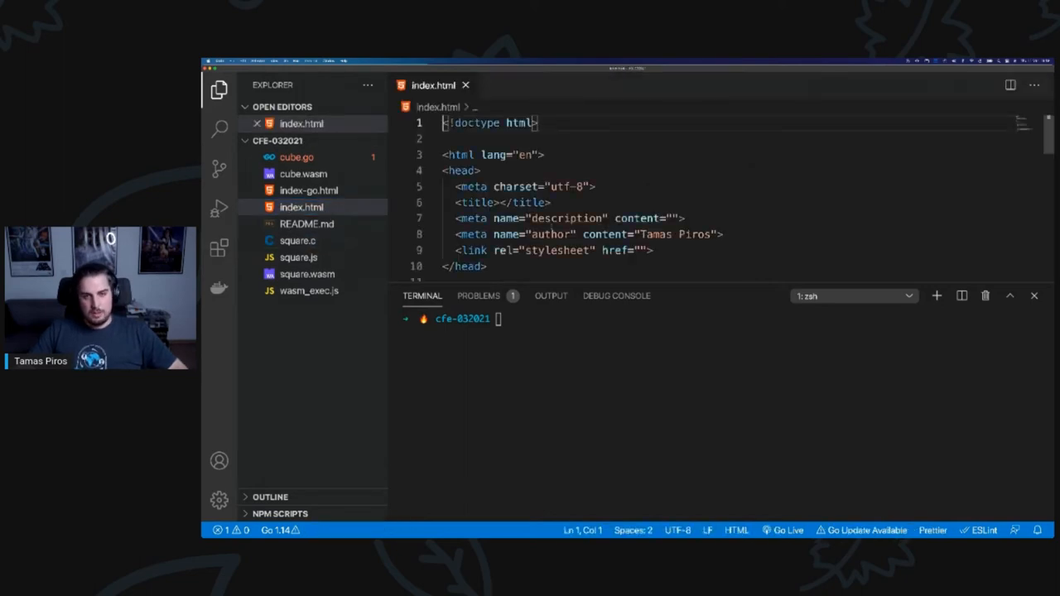
scroll("down", 3)
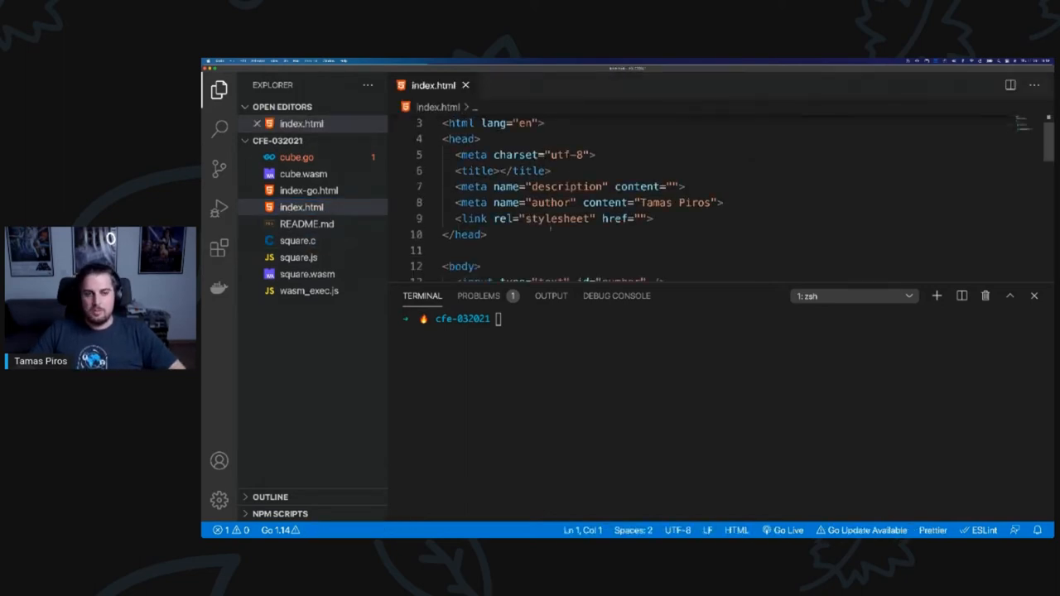
scroll("down", 3)
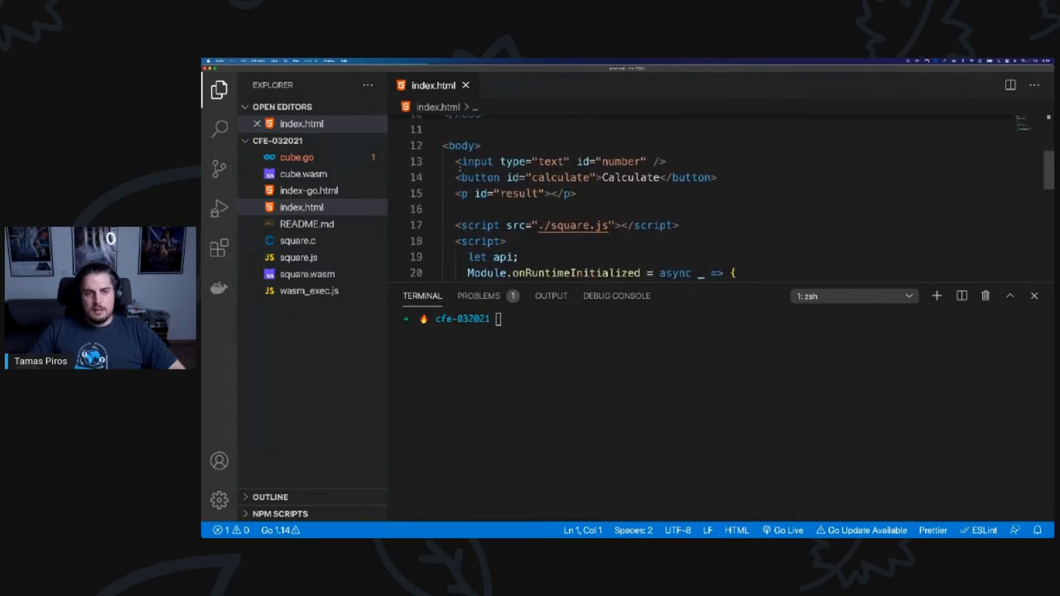
left_click_drag(455, 168, 578, 200)
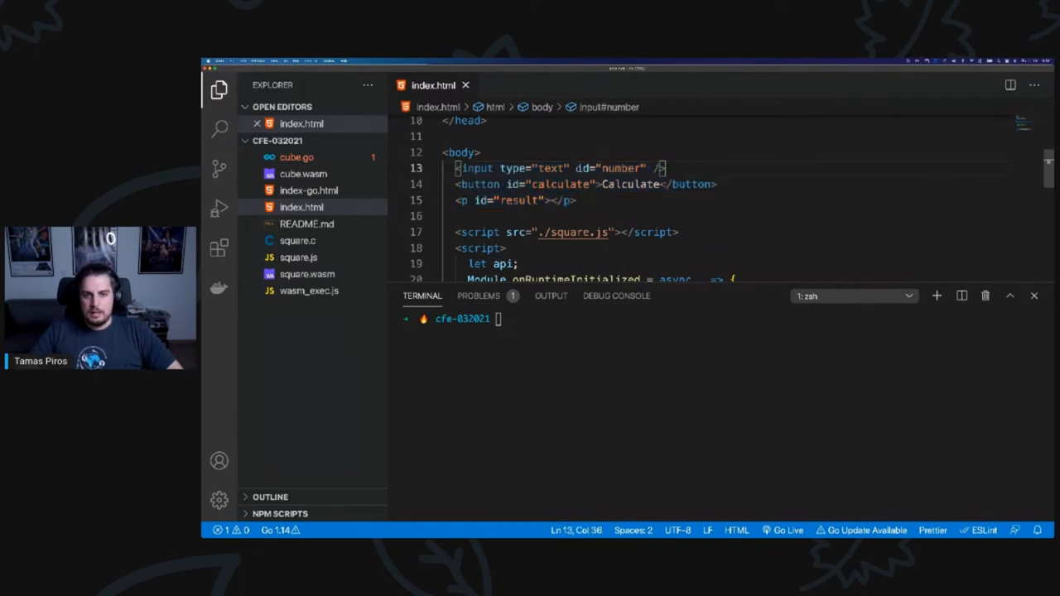
left_click_drag(577, 168, 645, 168)
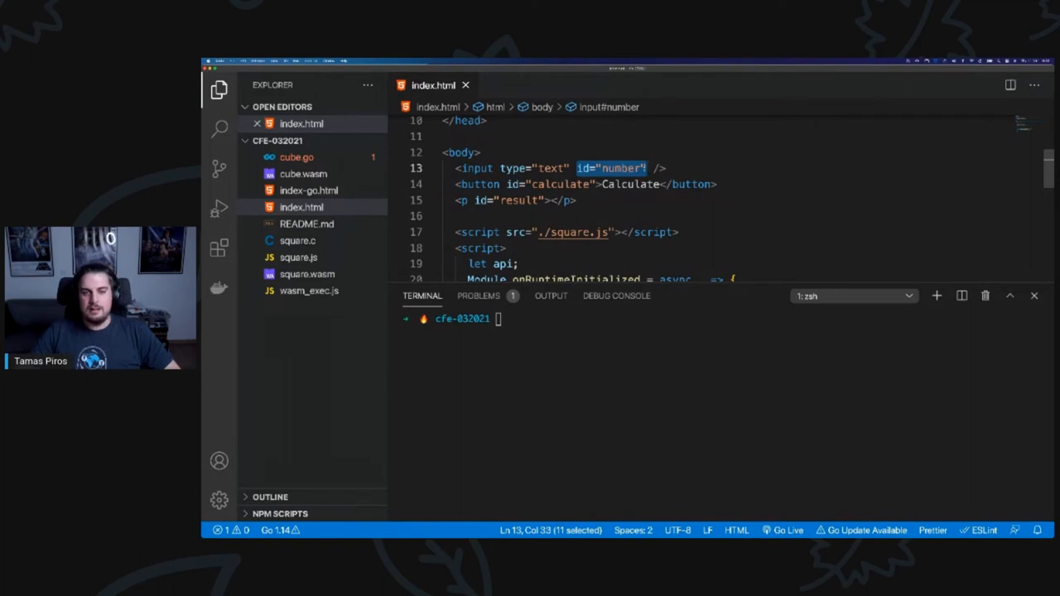
left_click(508, 183)
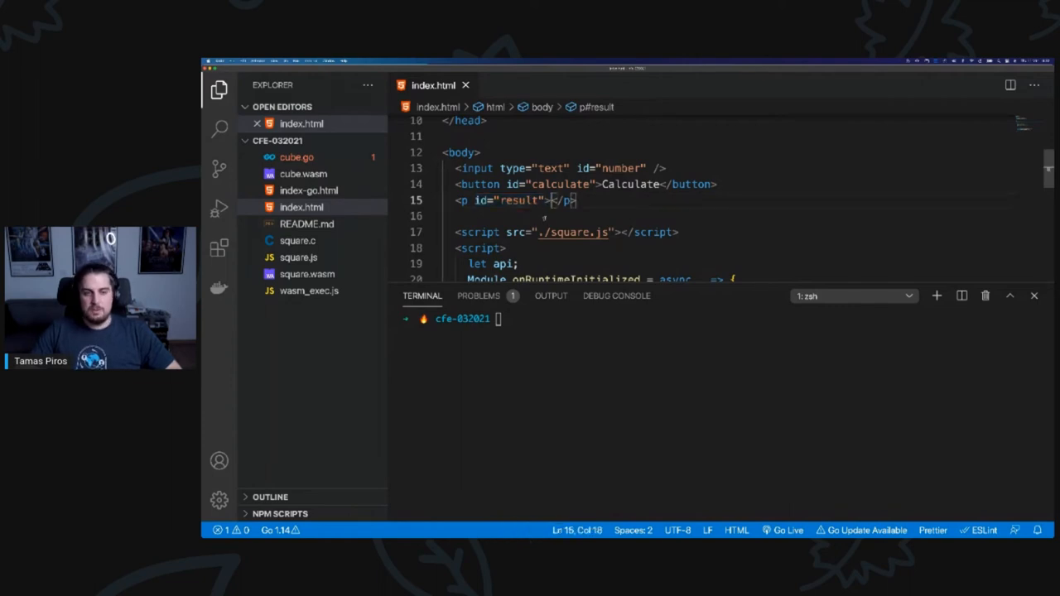
left_click_drag(455, 232, 585, 231)
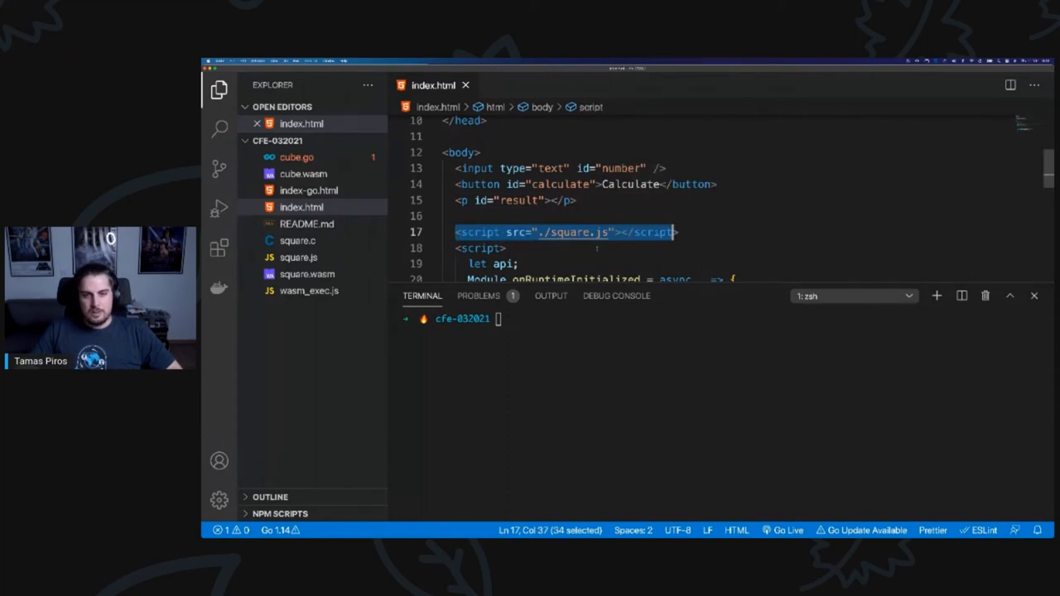
scroll("down", 3)
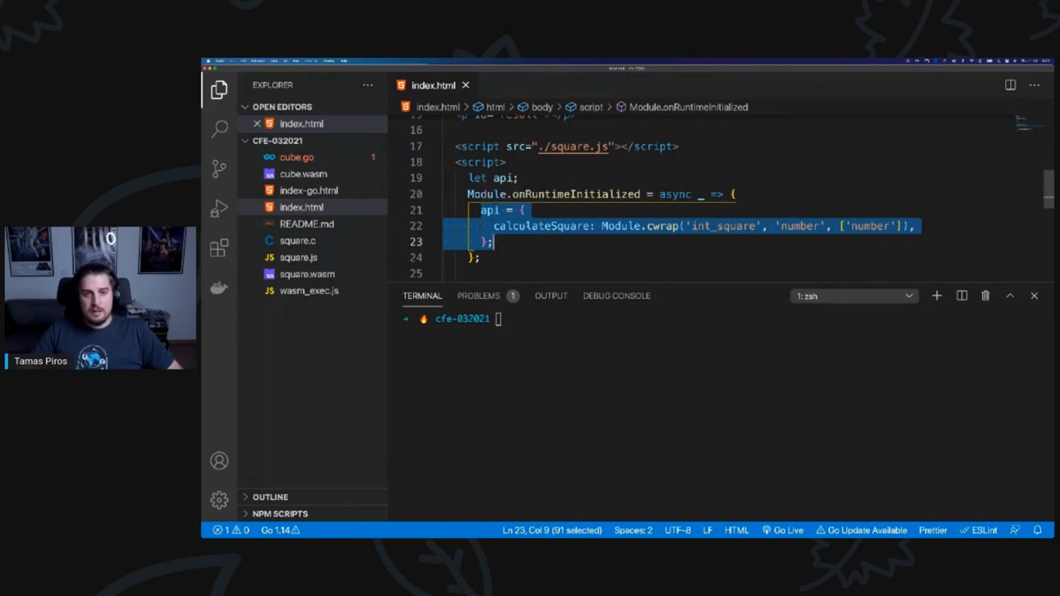
mouse_move(490, 209)
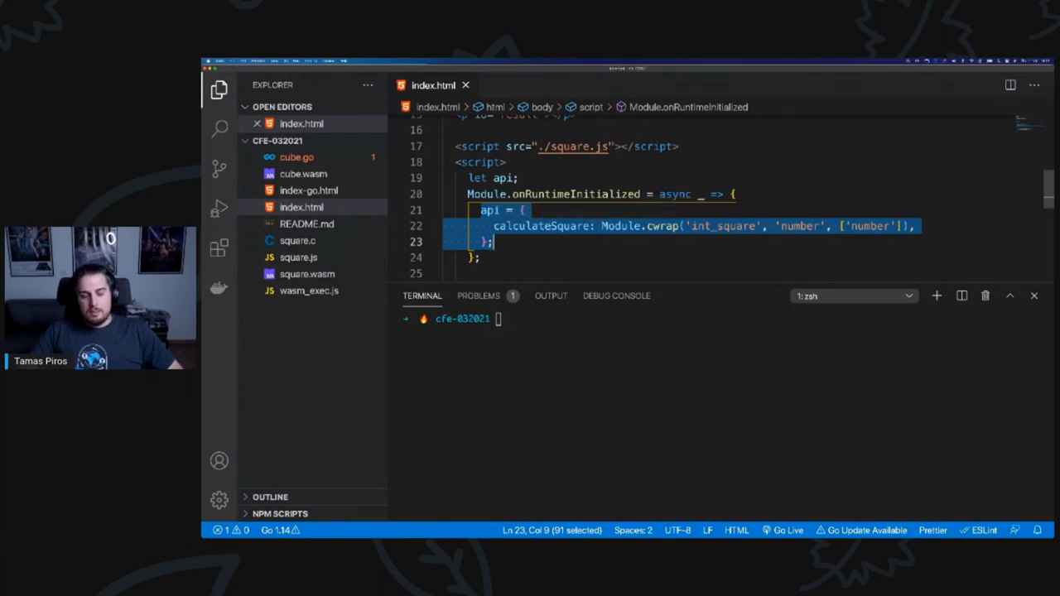
mouse_move(484, 209)
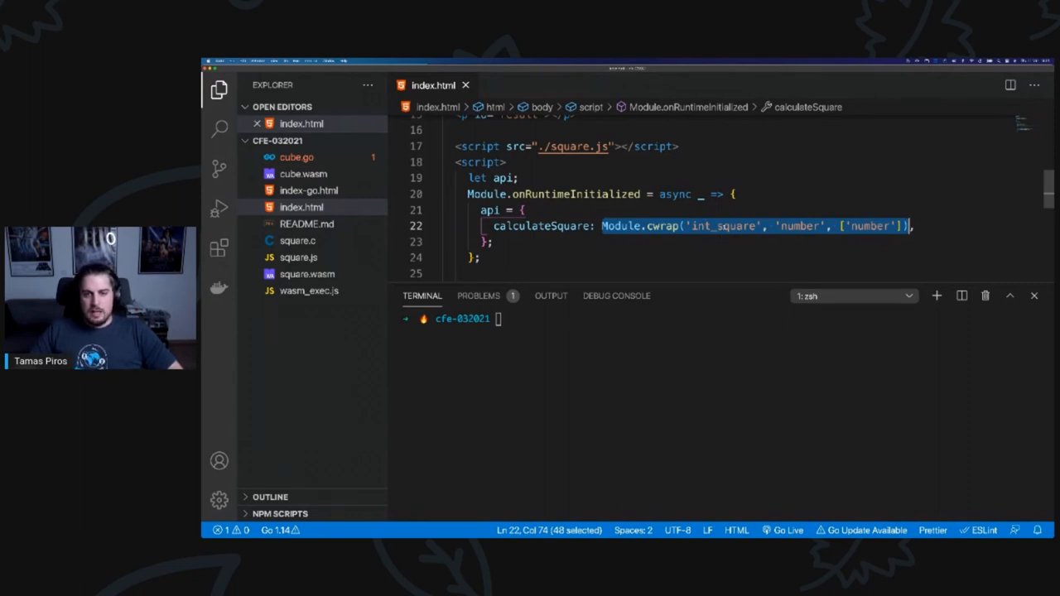
Highlight Module.cwrap, int_square and its number argument type, then check int_square's int return type in square.c.
double_click(720, 226)
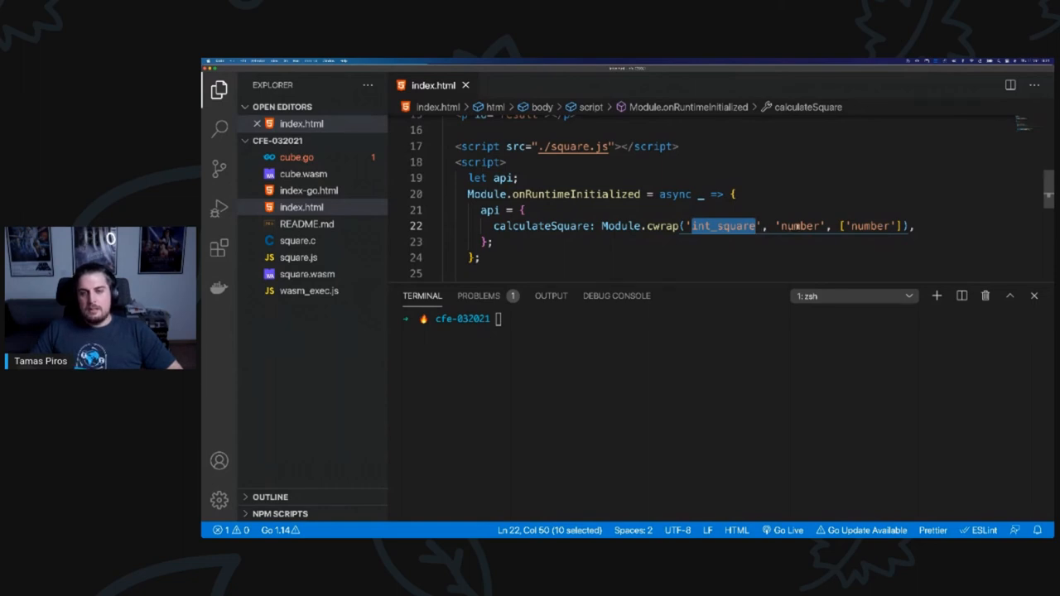
double_click(795, 227)
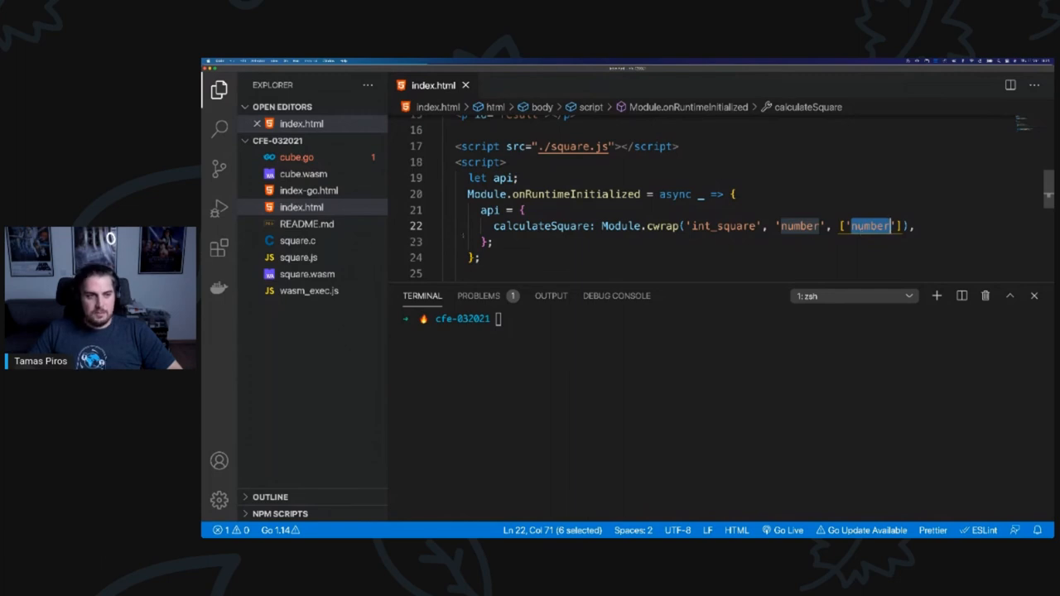
left_click(297, 241)
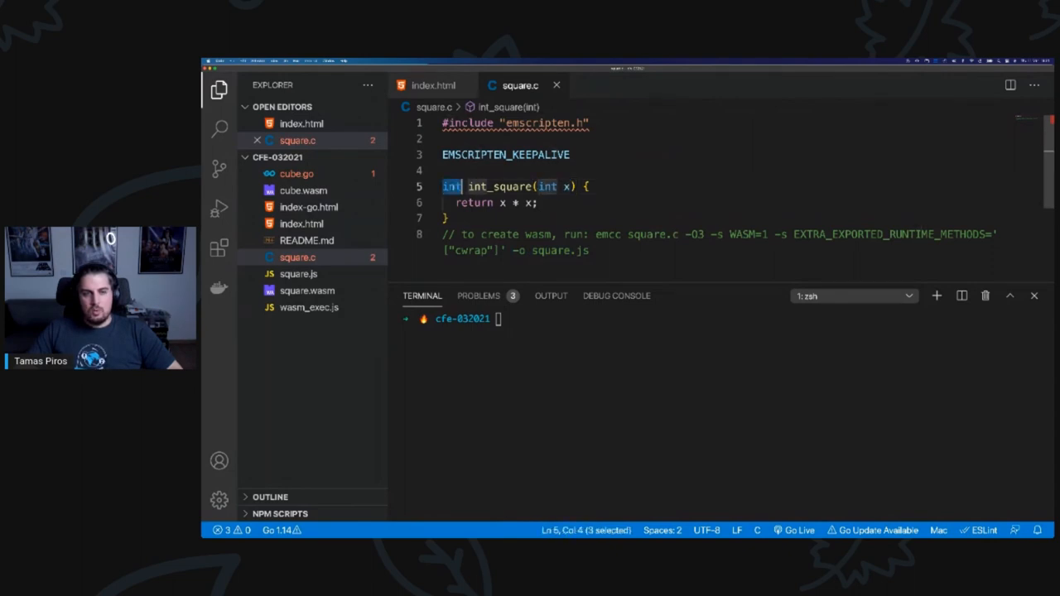
left_click(434, 86)
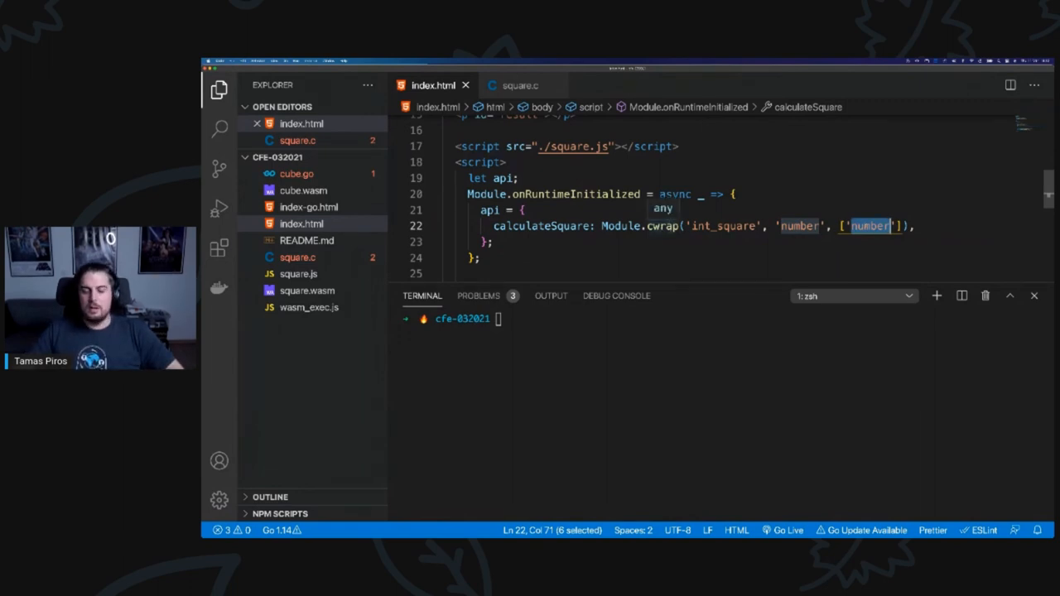
scroll("down", 3)
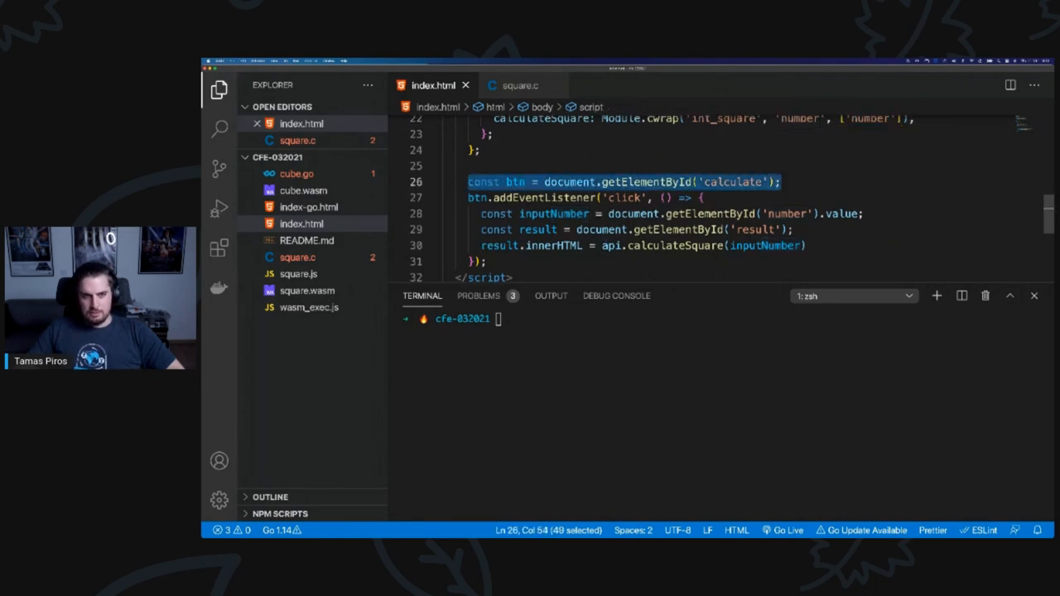
mouse_move(646, 182)
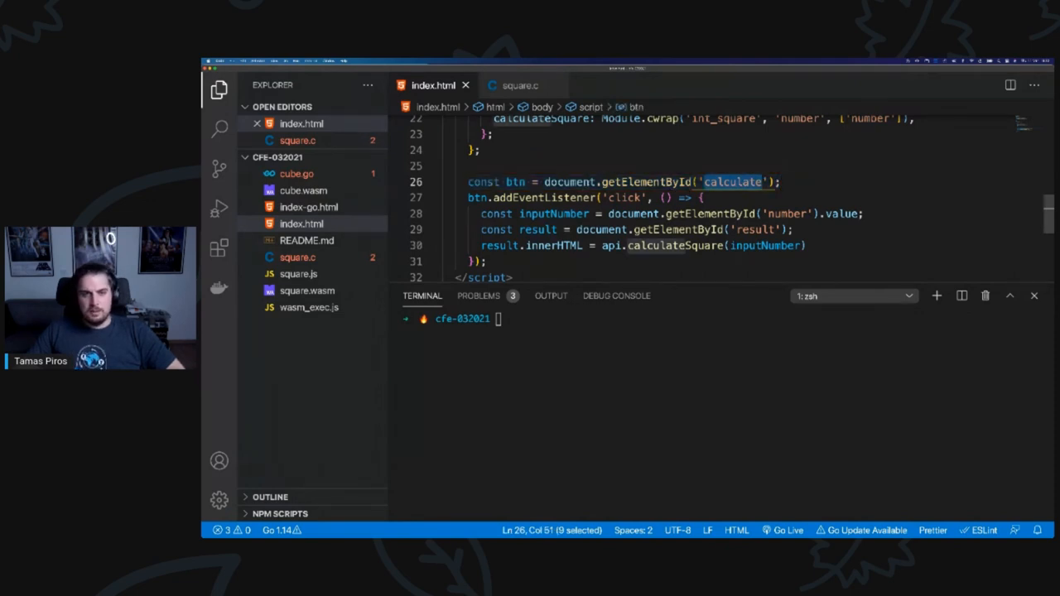
Highlight the calculate button id, then type serve at the terminal prompt.
double_click(623, 198)
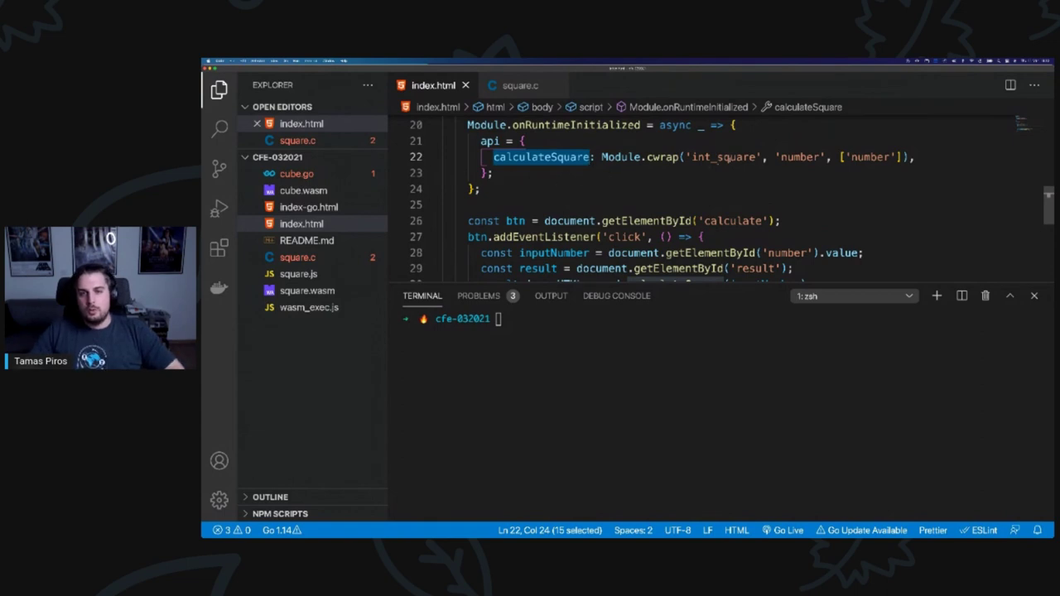
scroll("down", 3)
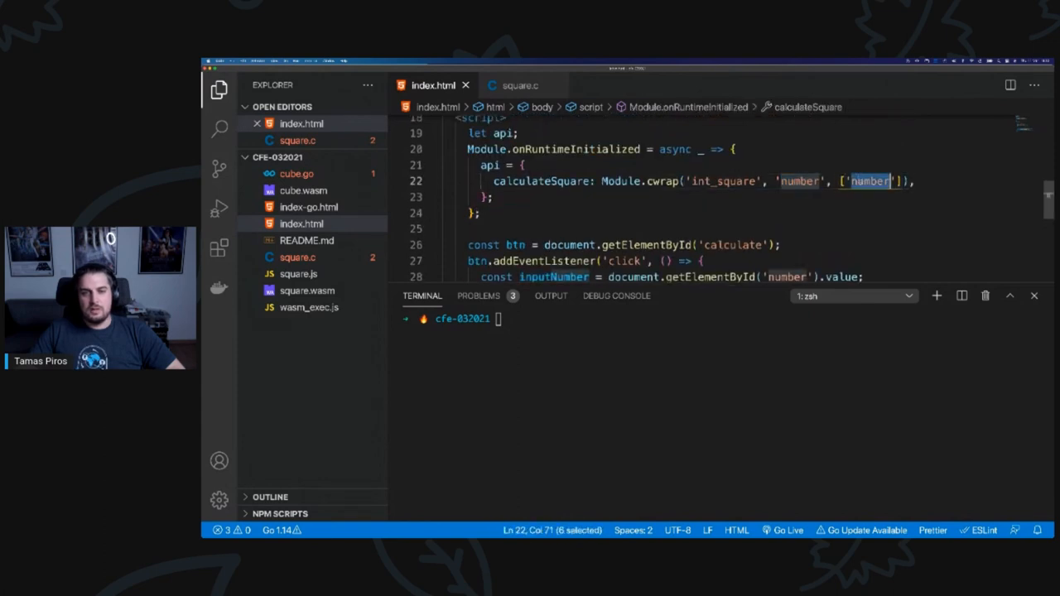
scroll("down", 3)
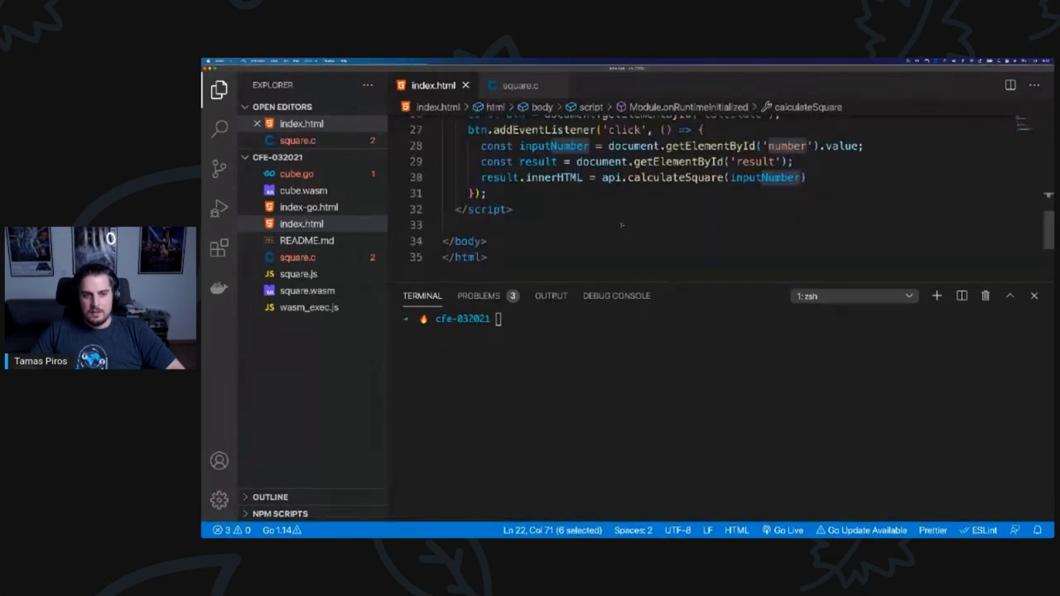
type("serve")
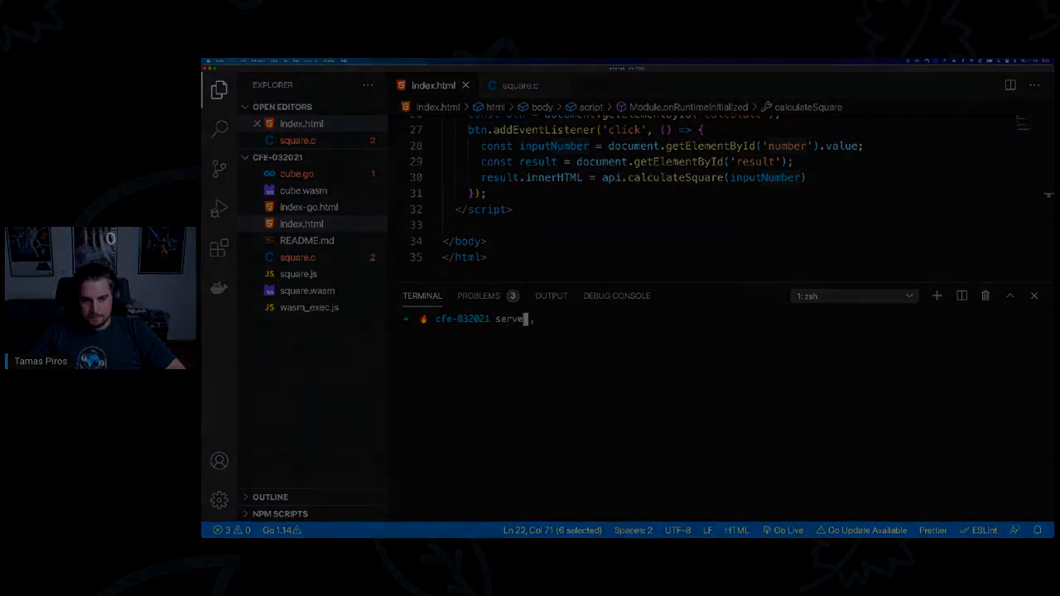